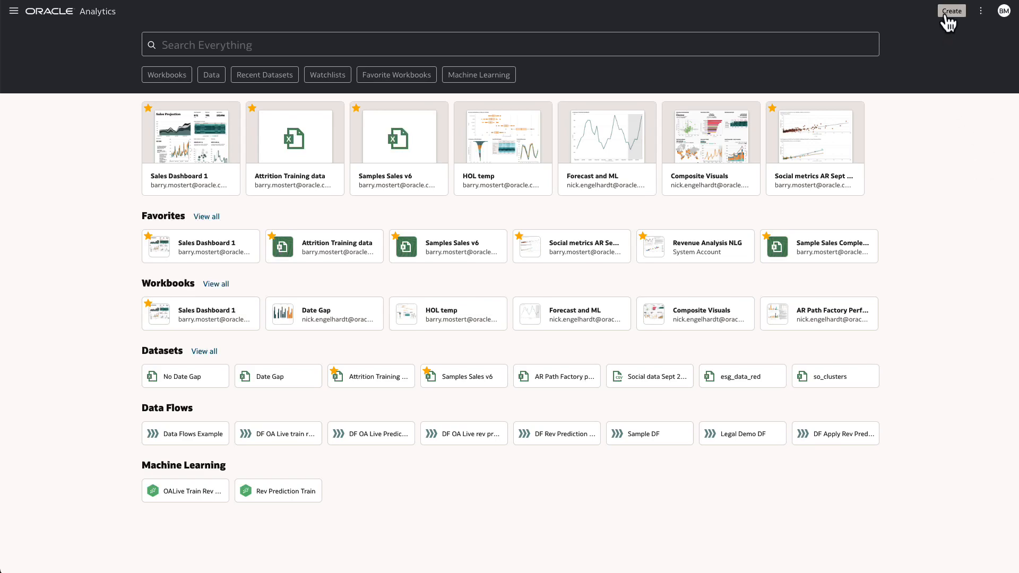
- Show the Create options from the home page top bar
{"action": "left_click", "coordinate": [950, 10]}
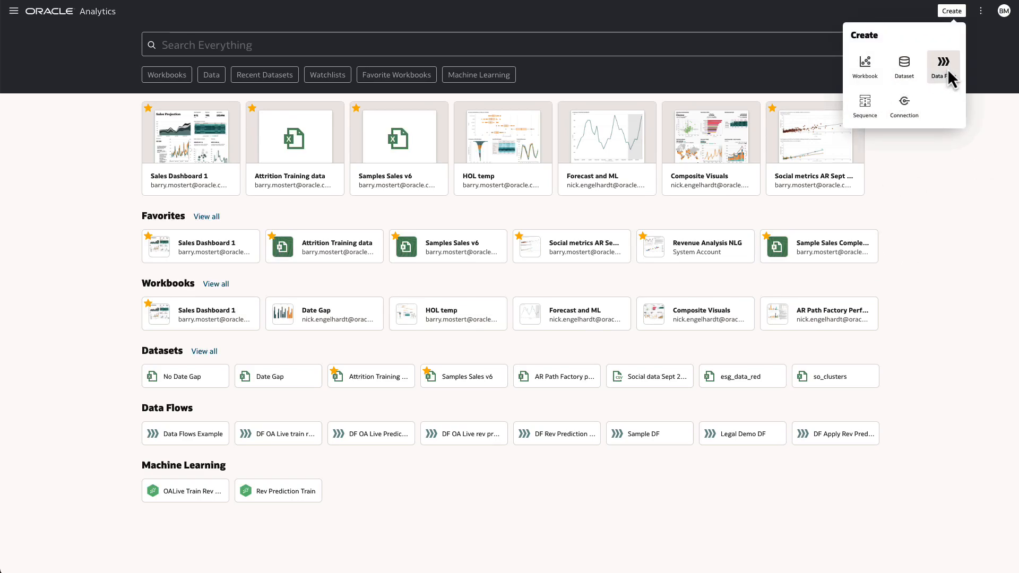
- Begin a data flow with Sample Orders R Examples and add Sample Order Lines found via 'lines'
{"action": "left_click", "coordinate": [943, 66]}
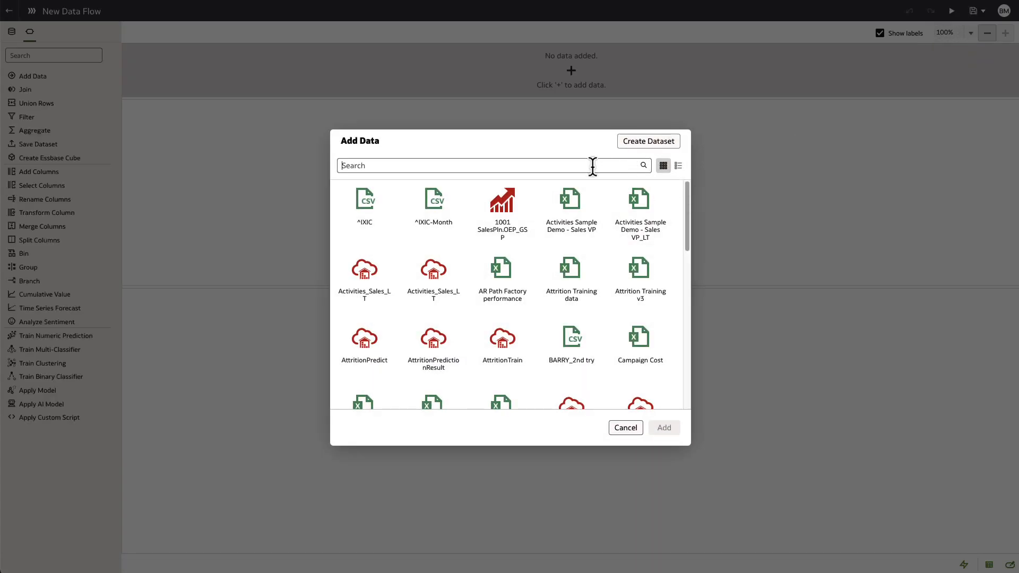
{"action": "type", "text": "sample"}
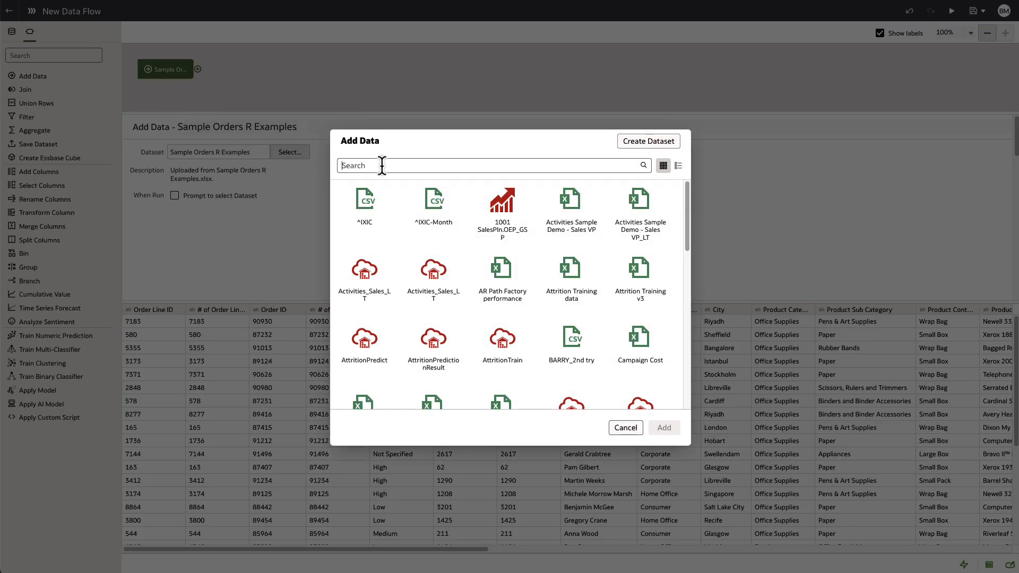
{"action": "type", "text": "lines"}
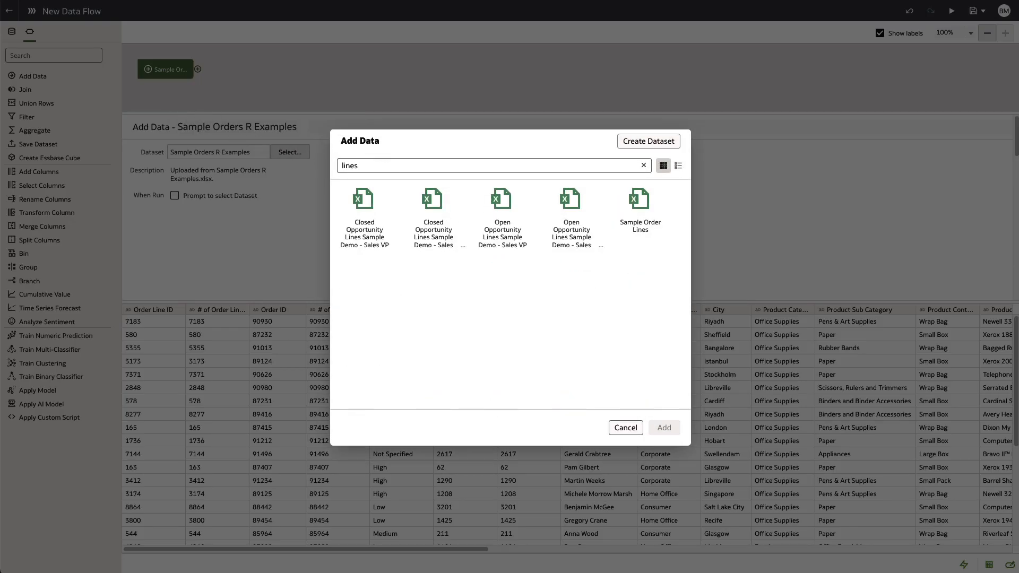
{"action": "left_click", "coordinate": [639, 215]}
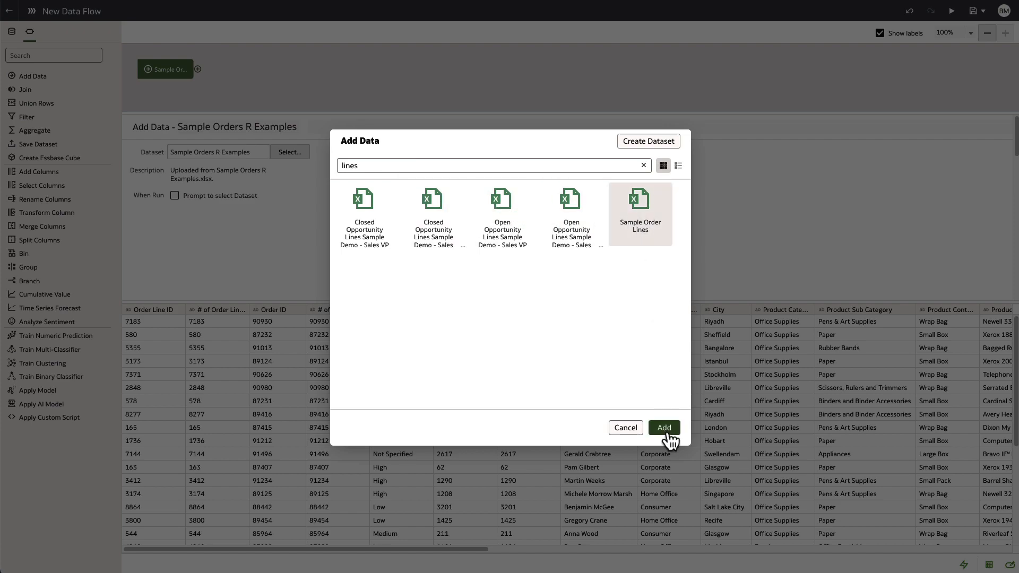
{"action": "left_click", "coordinate": [662, 428]}
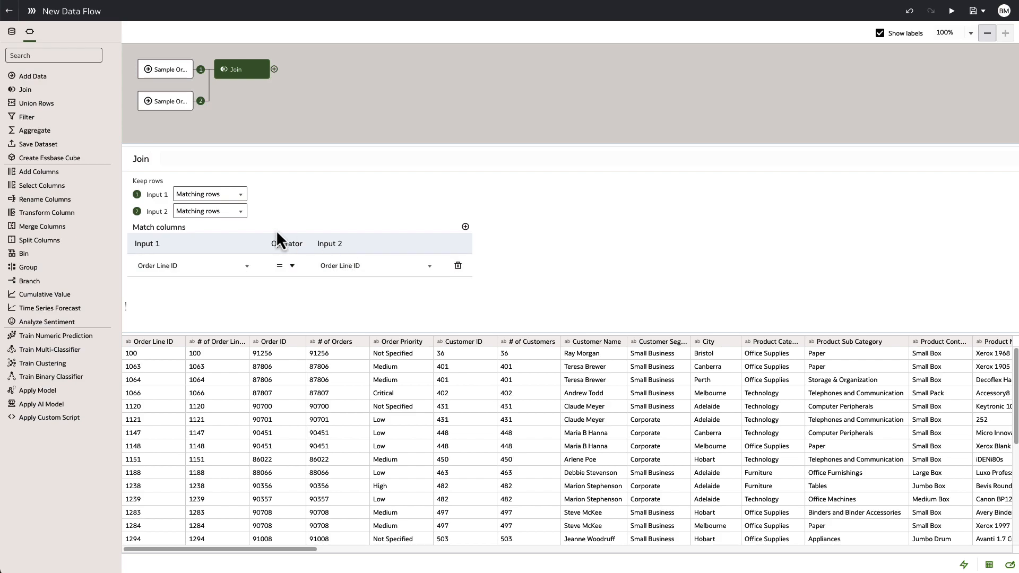
{"action": "mouse_move", "coordinate": [289, 209]}
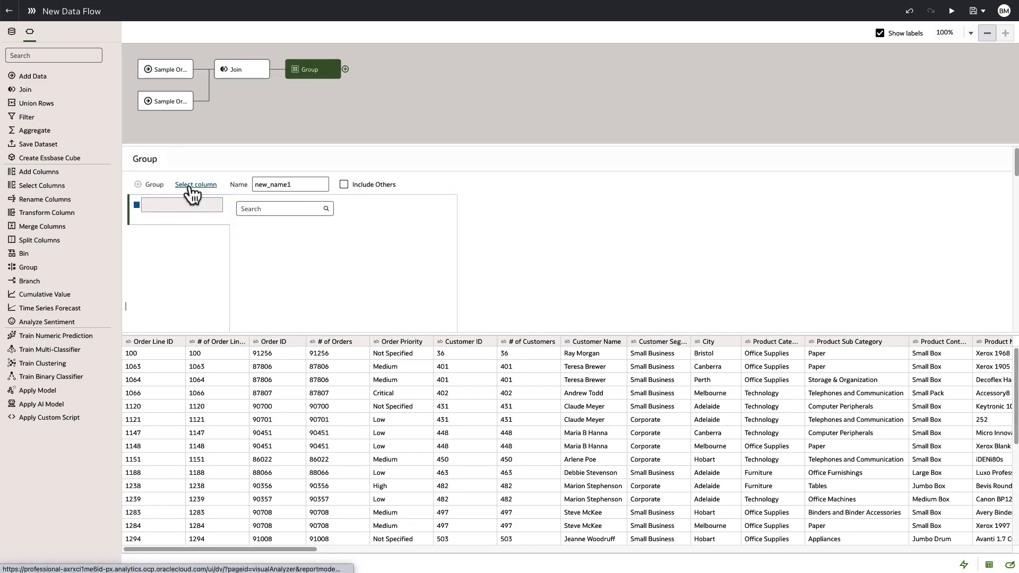
- Group Customer Segment as Home vs Business with Business (Corporate, Small Business) and Home groups
{"action": "left_click", "coordinate": [195, 184]}
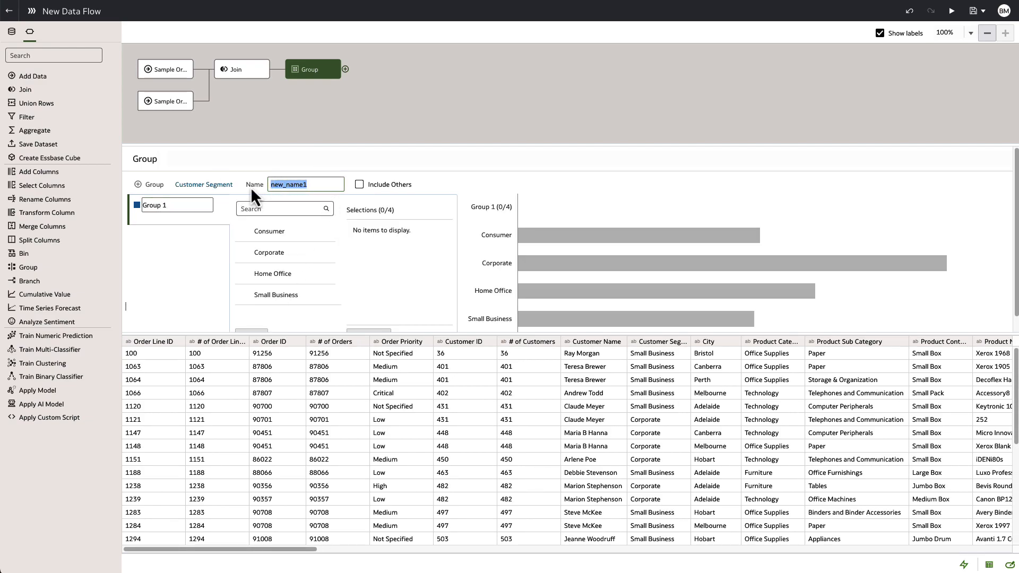
{"action": "type", "text": "Home vs Business"}
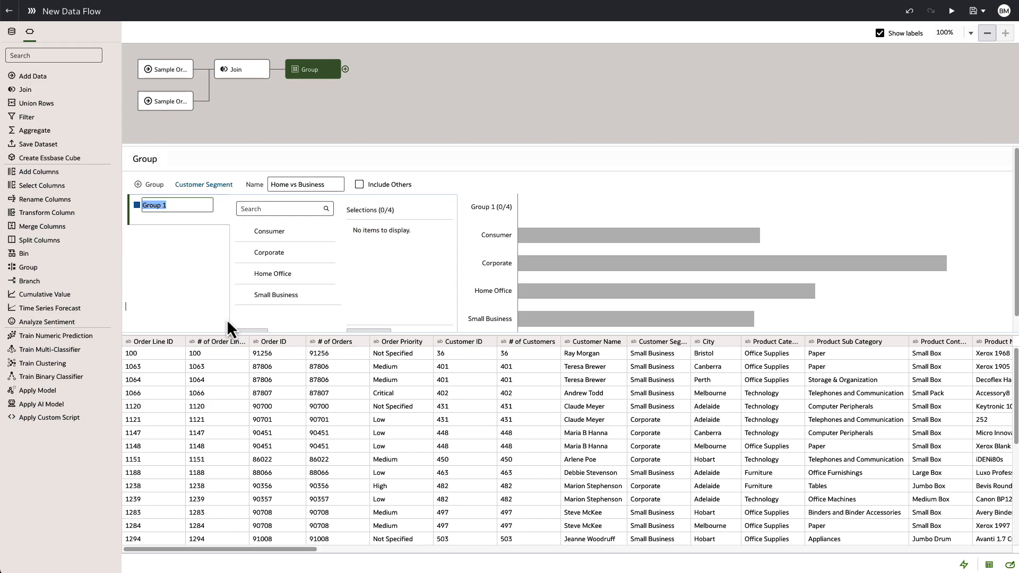
{"action": "type", "text": "Business"}
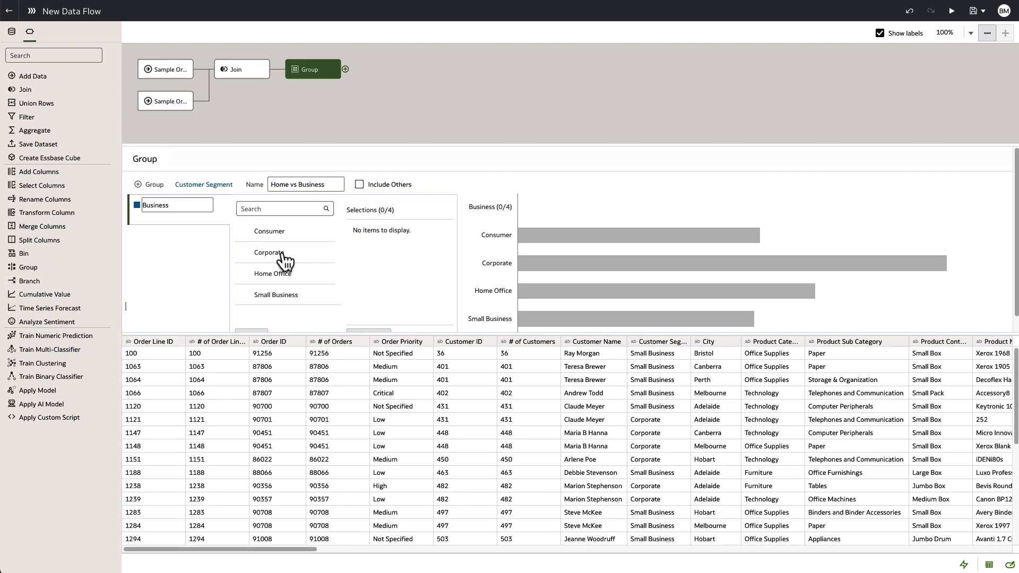
{"action": "left_click", "coordinate": [276, 294]}
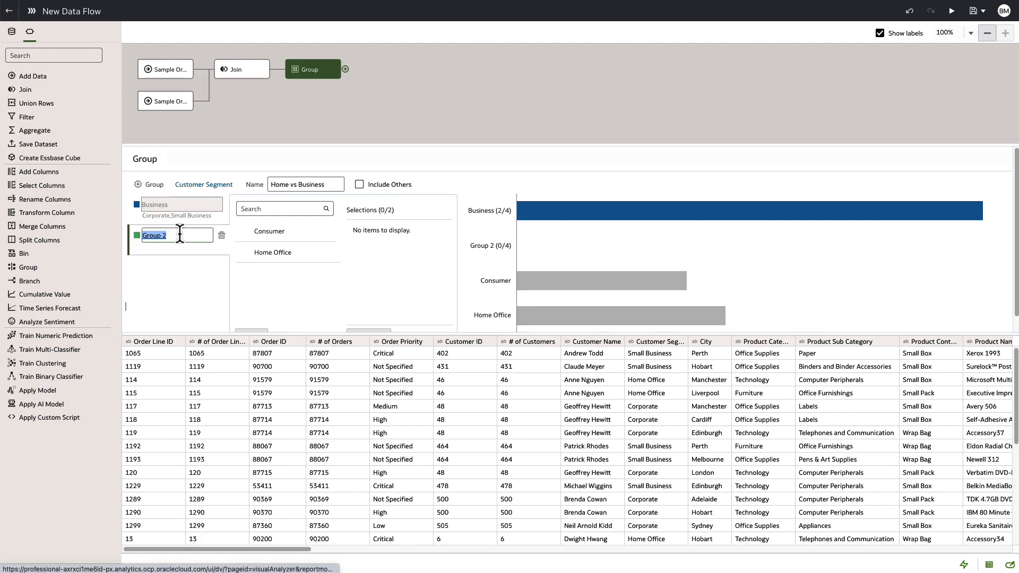
{"action": "type", "text": "Home"}
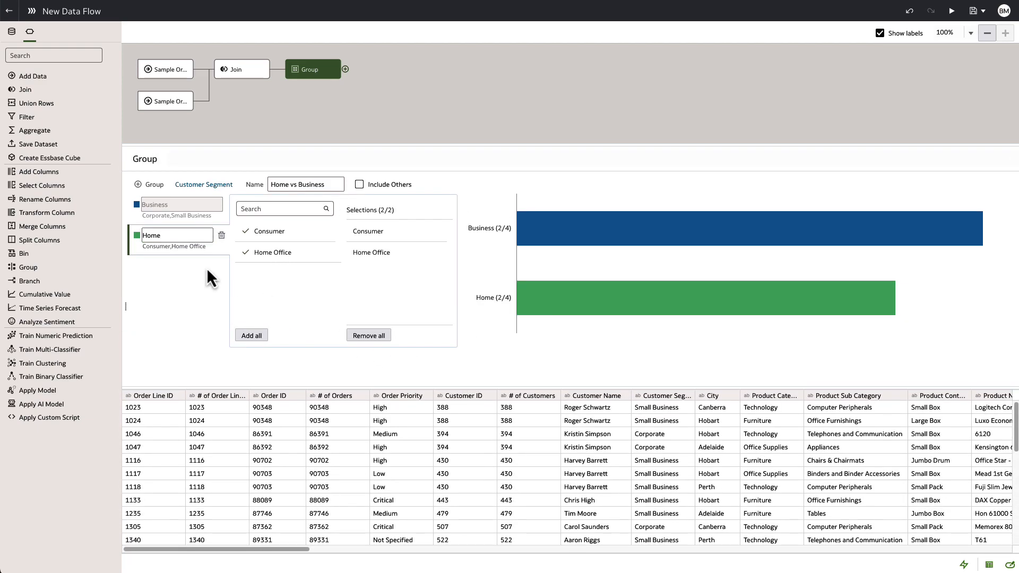
{"action": "mouse_move", "coordinate": [28, 117]}
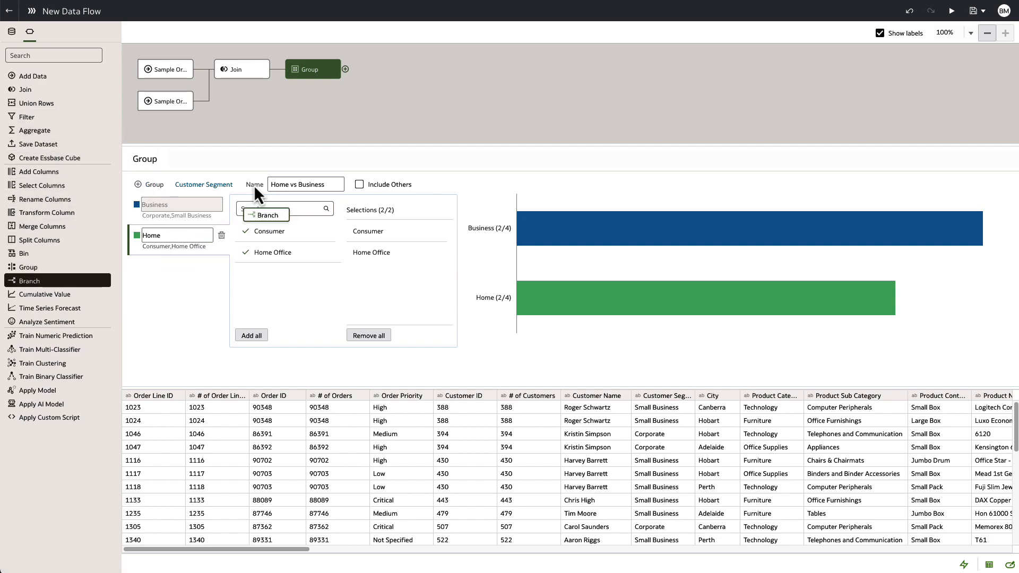
- Add a Branch after Group and filter the first branch's Product Container to Medium Box, Small Box, Small Pack, Wrap Bag
{"action": "left_click", "coordinate": [346, 69]}
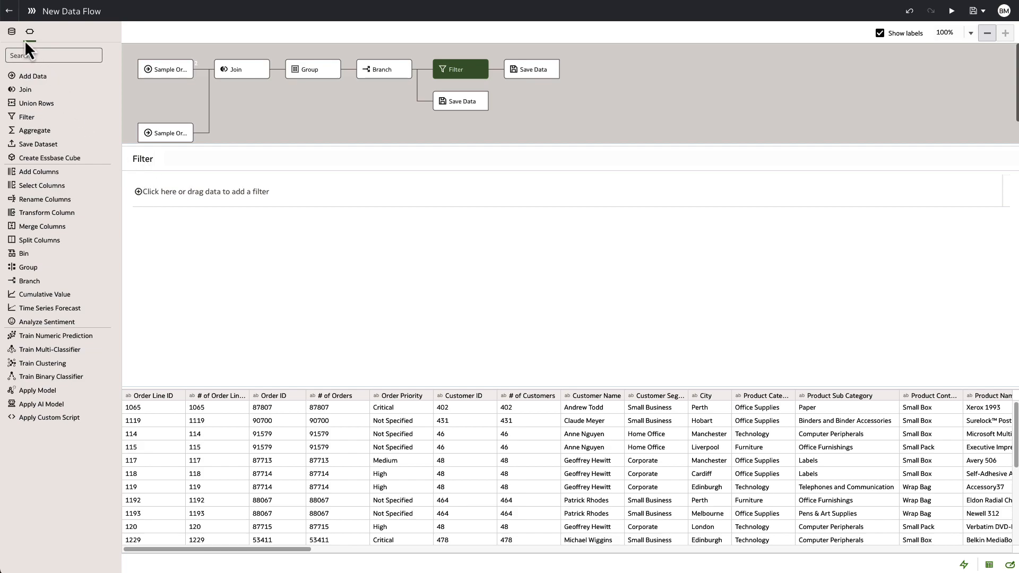
{"action": "left_click", "coordinate": [11, 30]}
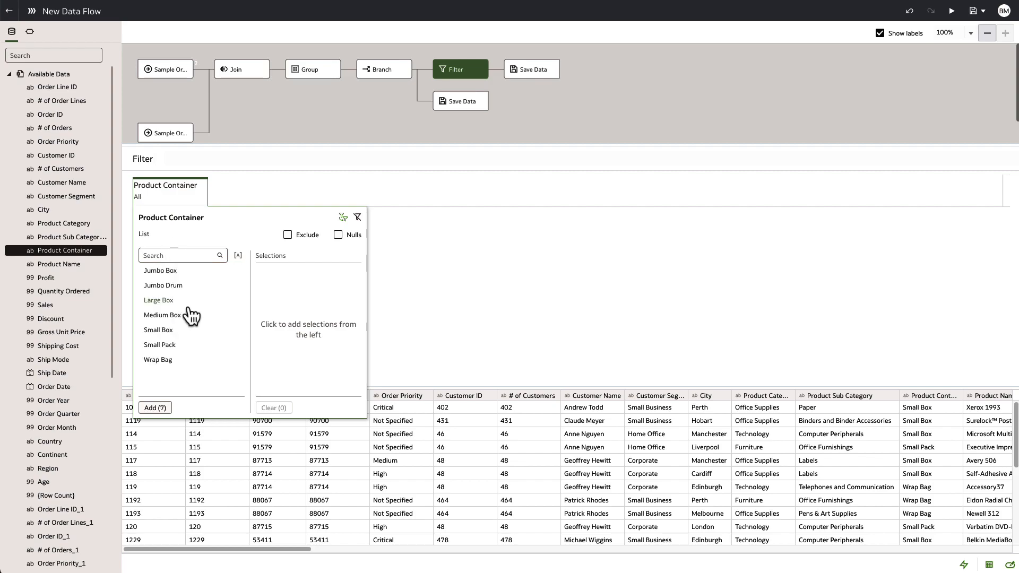
{"action": "left_click", "coordinate": [158, 359]}
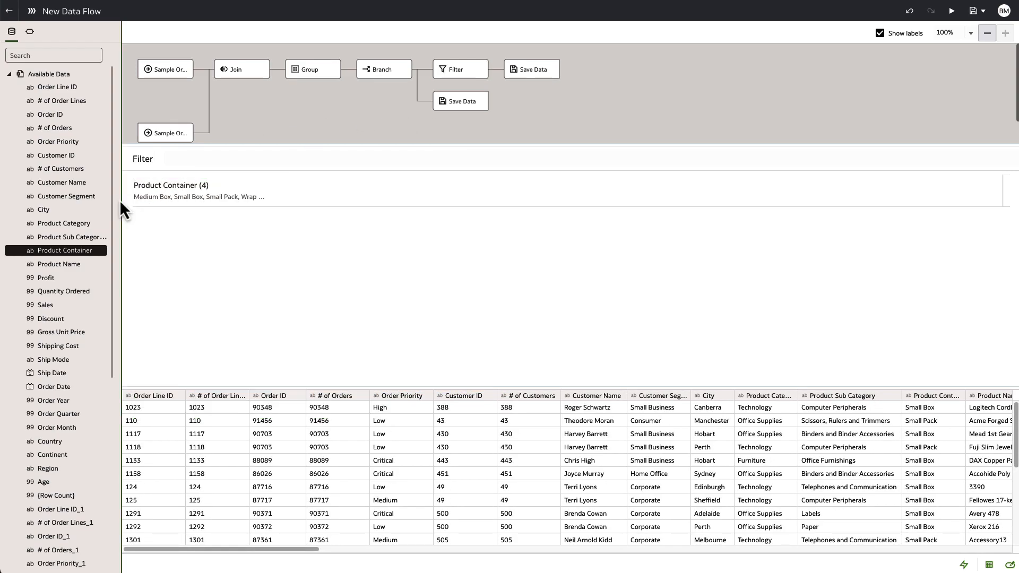
- Filter the lower branch's Product Container to Jumbo Box, Jumbo Drum and Large Box
{"action": "left_click", "coordinate": [30, 30]}
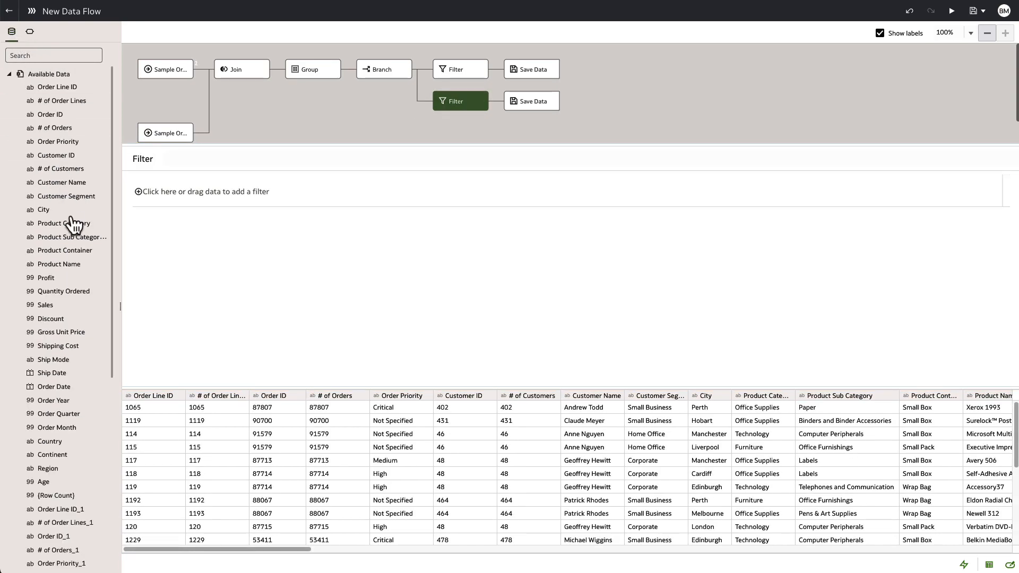
{"action": "left_click_drag", "start_coordinate": [63, 251], "coordinate": [172, 198]}
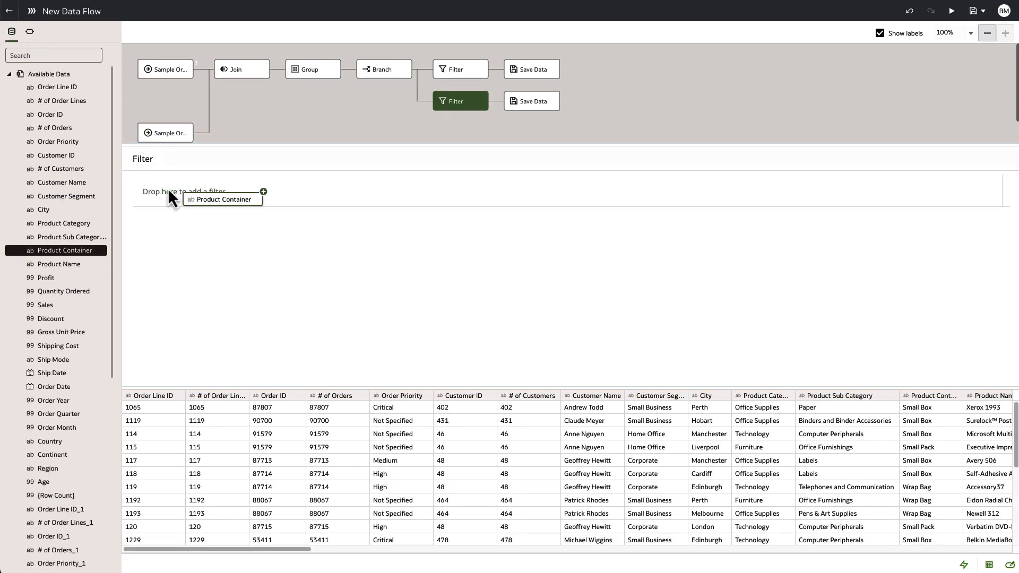
{"action": "left_click_drag", "start_coordinate": [221, 198], "coordinate": [196, 192]}
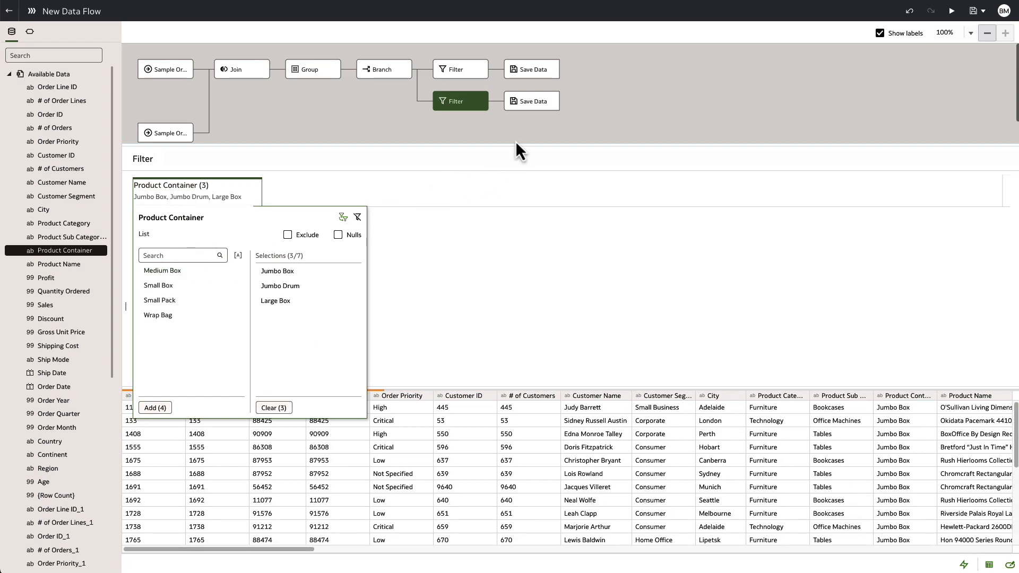
{"action": "left_click", "coordinate": [496, 359]}
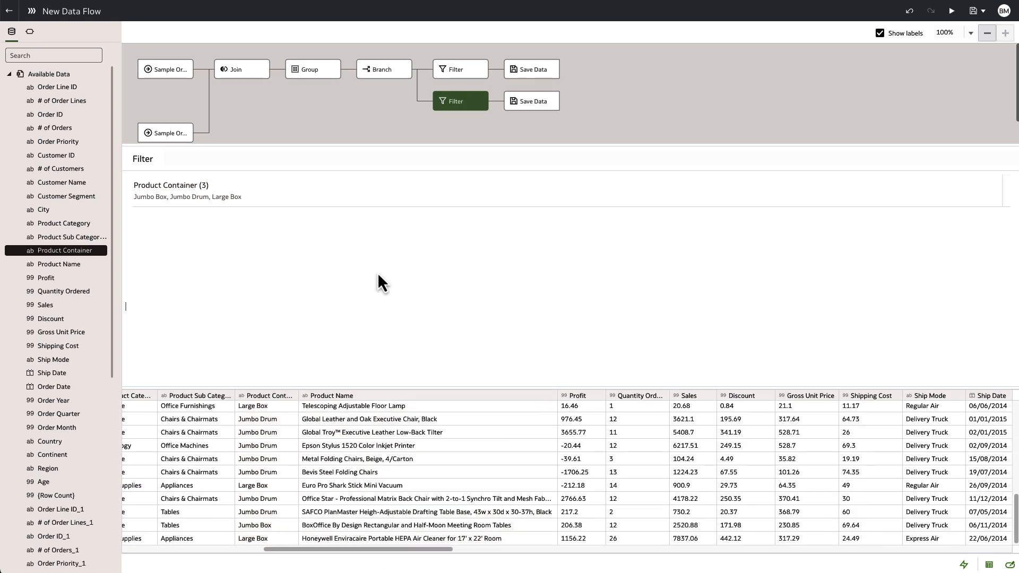
- Review the upper Filter's preview rows showing Small Box, Small Pack, Wrap Bag and Medium Box
{"action": "left_click", "coordinate": [459, 69]}
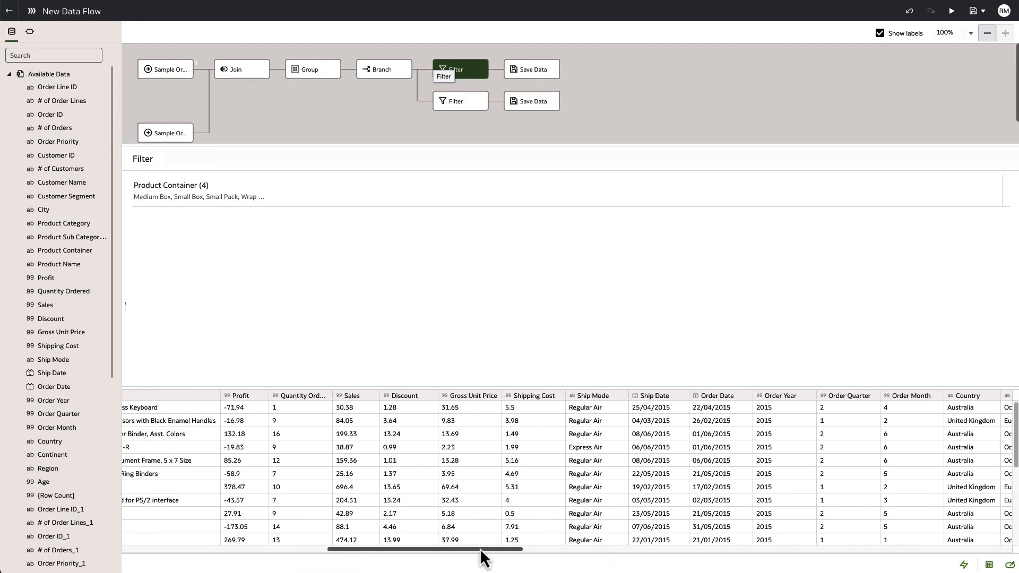
{"action": "scroll", "scroll_direction": "right", "scroll_amount": 3}
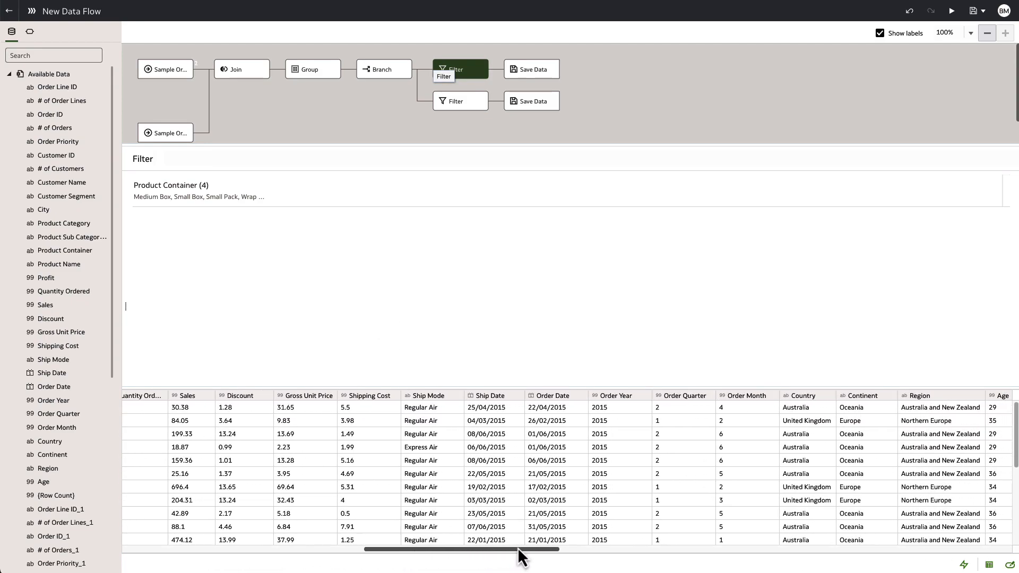
{"action": "scroll", "scroll_direction": "right", "scroll_amount": 3}
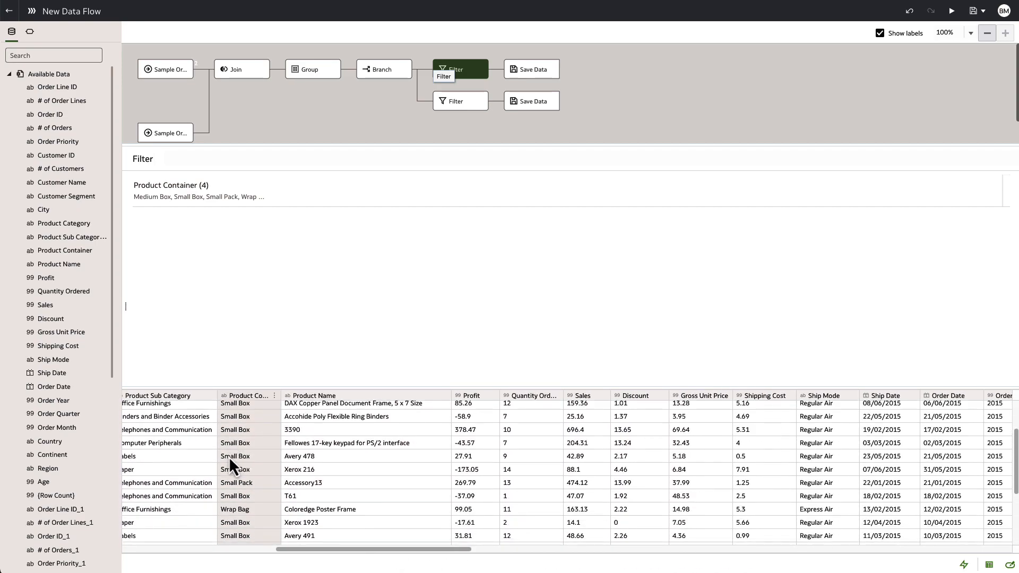
{"action": "scroll", "scroll_direction": "down", "scroll_amount": 3}
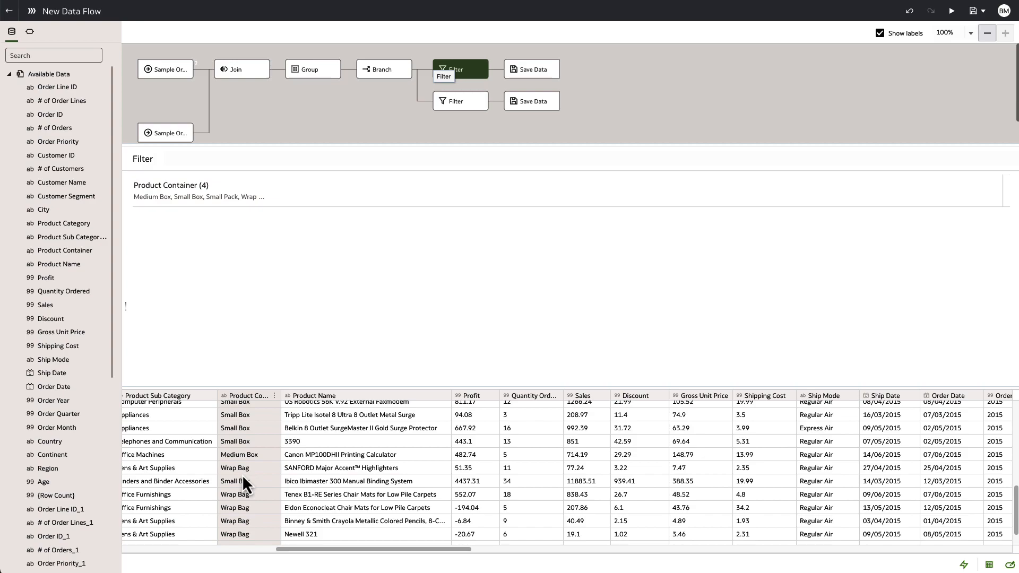
- Name the outputs Small items and Large items, then run the flow as New Sample orders data flow
{"action": "left_click", "coordinate": [531, 69]}
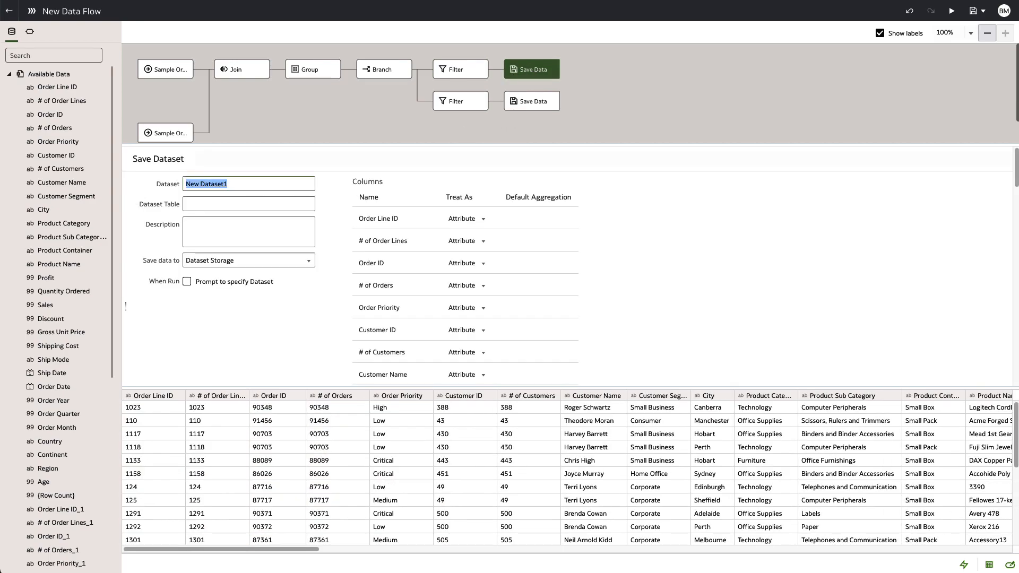
{"action": "type", "text": "Small items"}
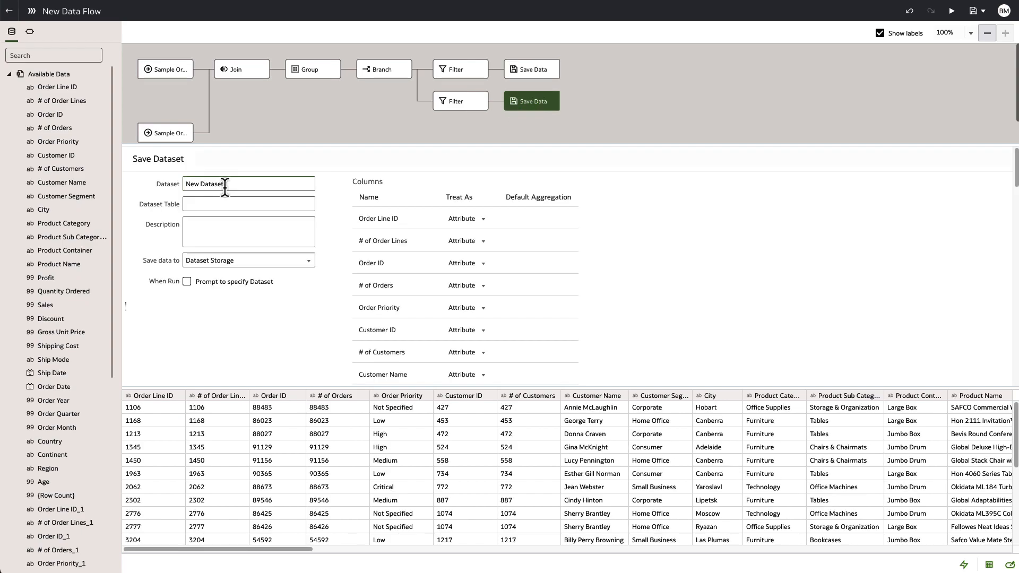
{"action": "left_click", "coordinate": [974, 11]}
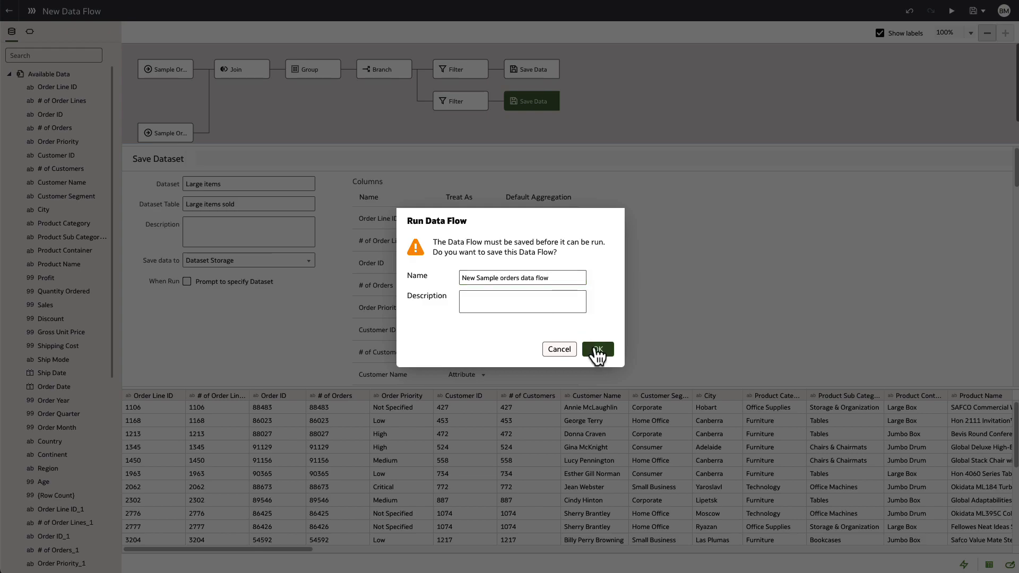
{"action": "left_click", "coordinate": [596, 349]}
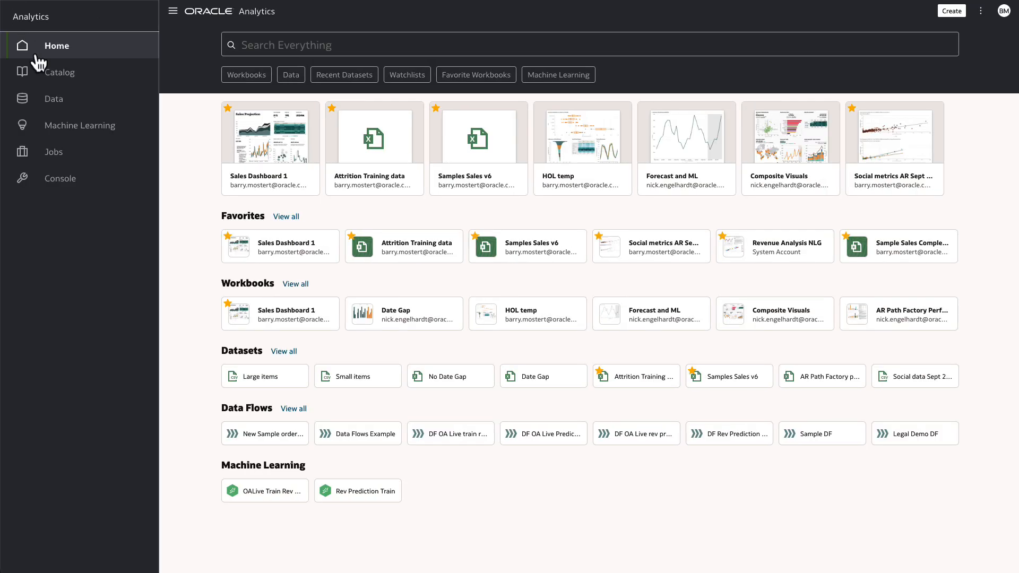
- Search the Data catalogue for 'items' and bring up the Small items dataset's actions
{"action": "left_click", "coordinate": [53, 98]}
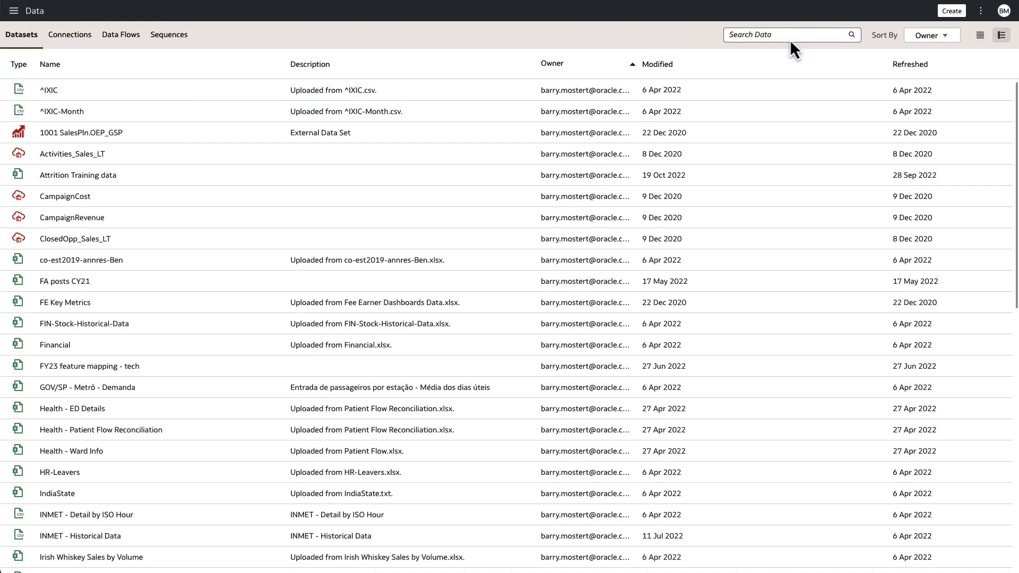
{"action": "type", "text": "ite,s"}
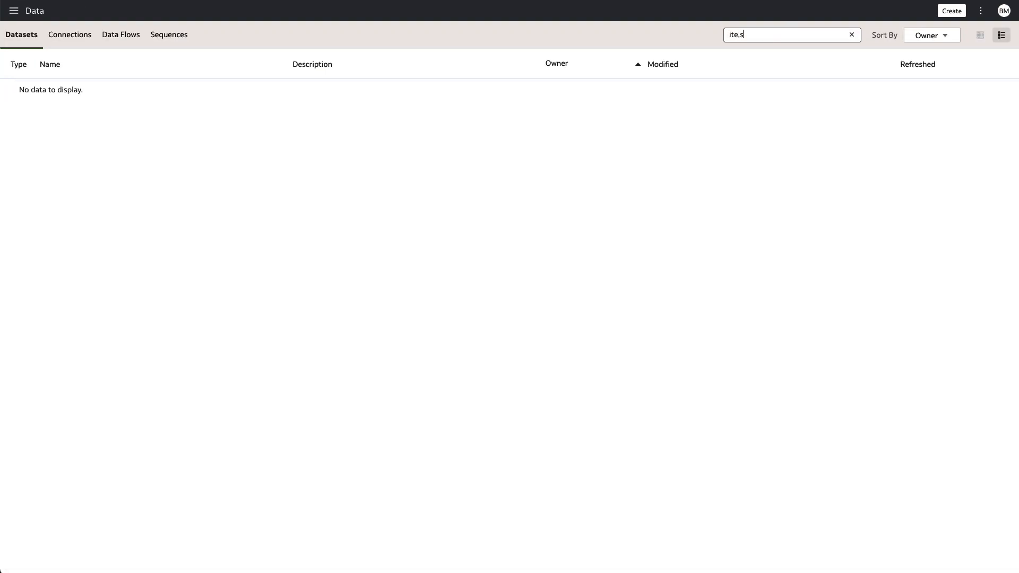
{"action": "type", "text": "items"}
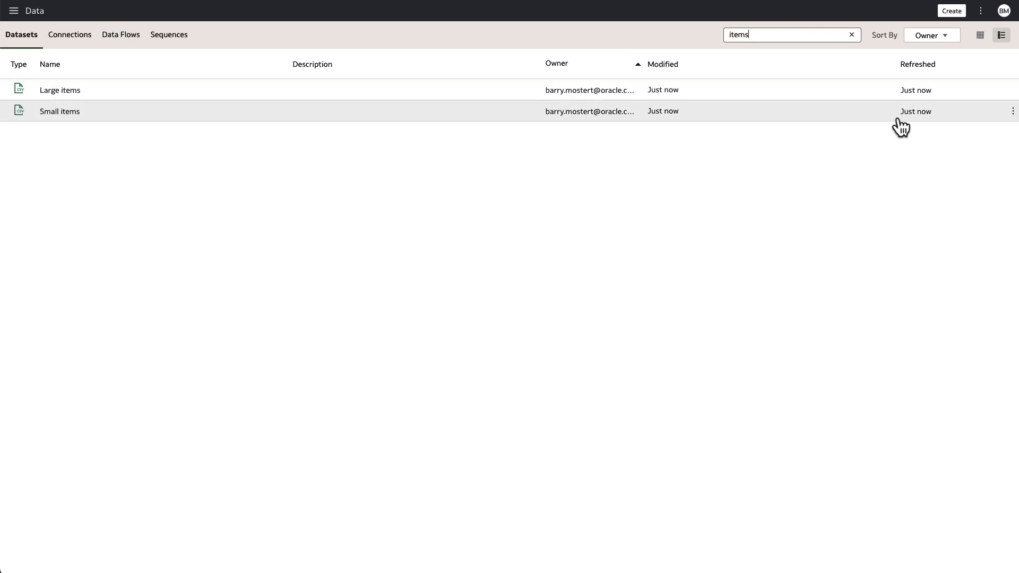
{"action": "left_click", "coordinate": [1012, 110]}
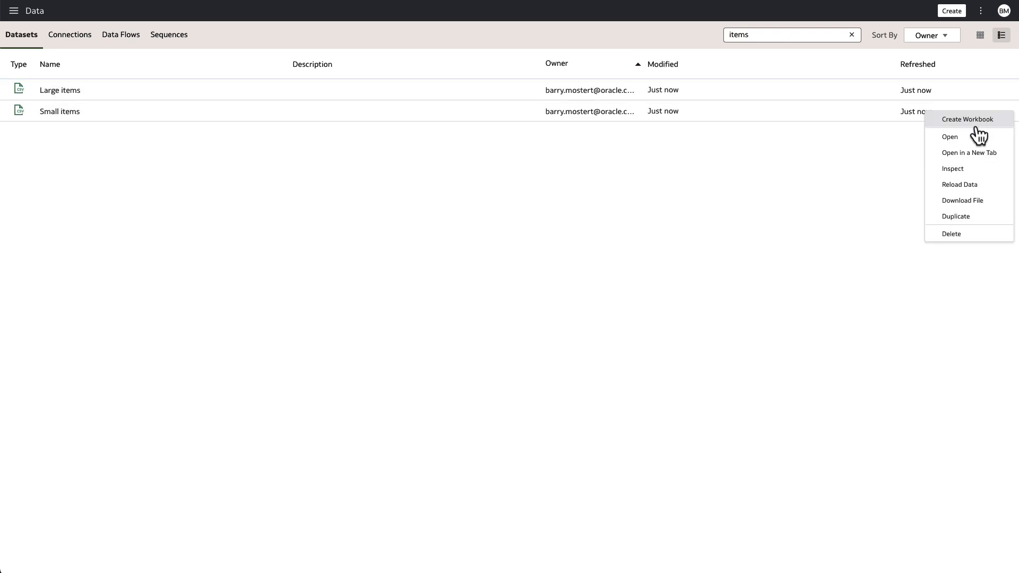
- Inspect the Small items dataset and list its columns under Data Elements
{"action": "left_click", "coordinate": [952, 169]}
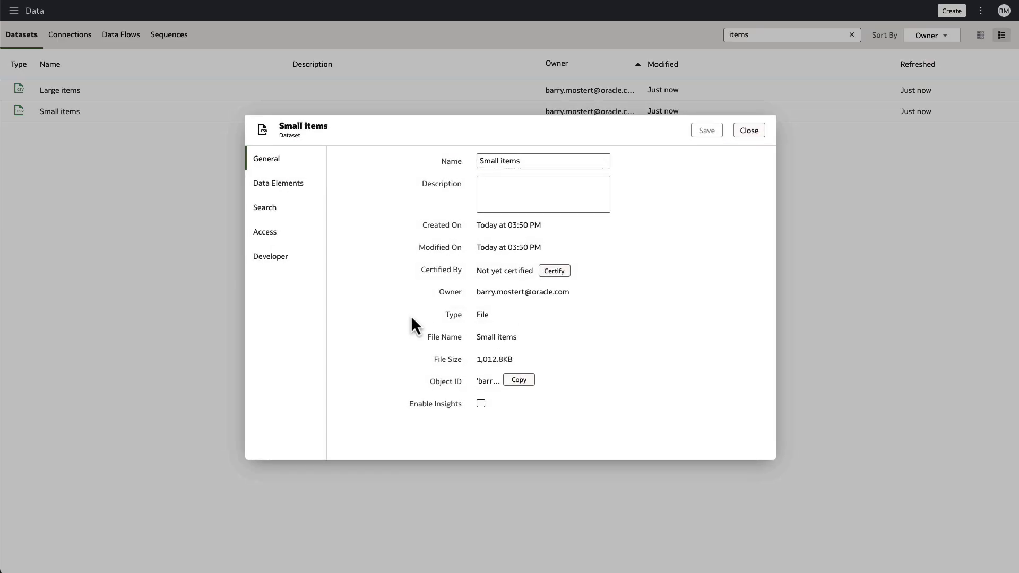
{"action": "left_click", "coordinate": [278, 182]}
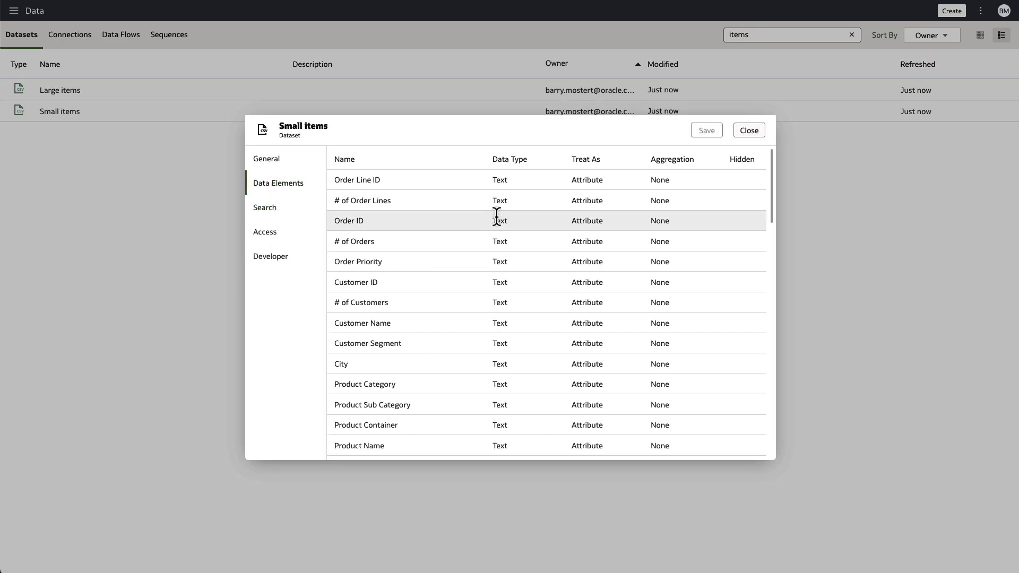
{"action": "mouse_move", "coordinate": [396, 195]}
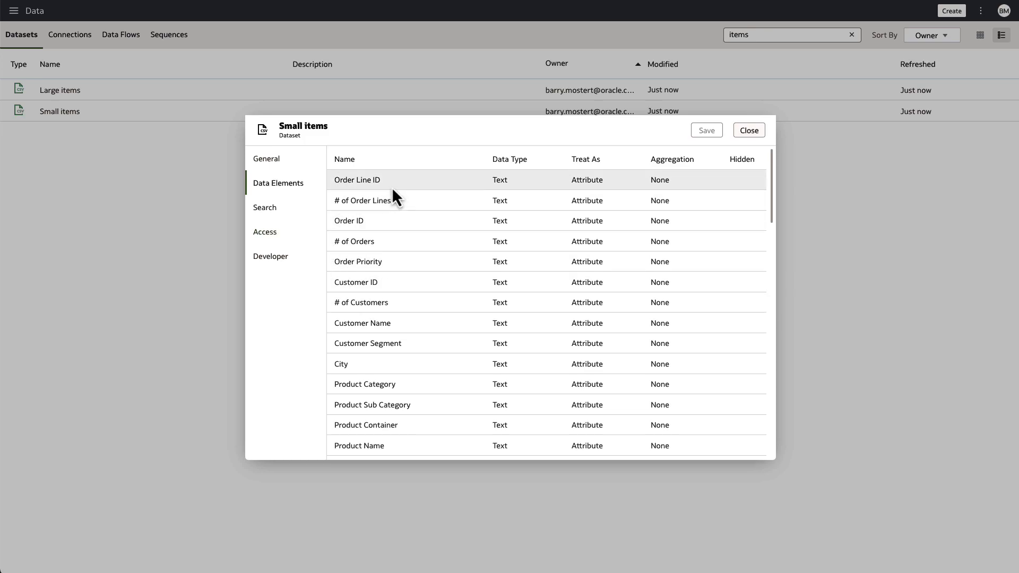